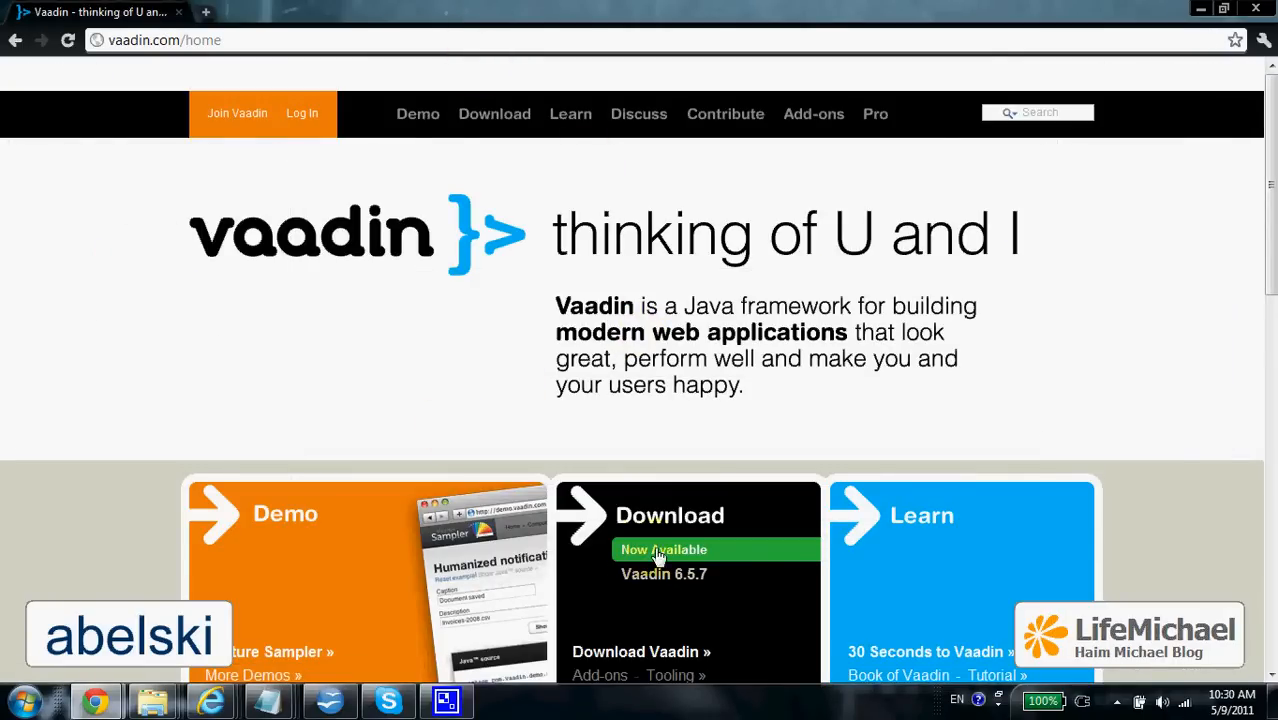
# Scroll the vaadin.com home page and choose the Download box to reach the 6.5.7 download page.
pyautogui.scroll(-3)
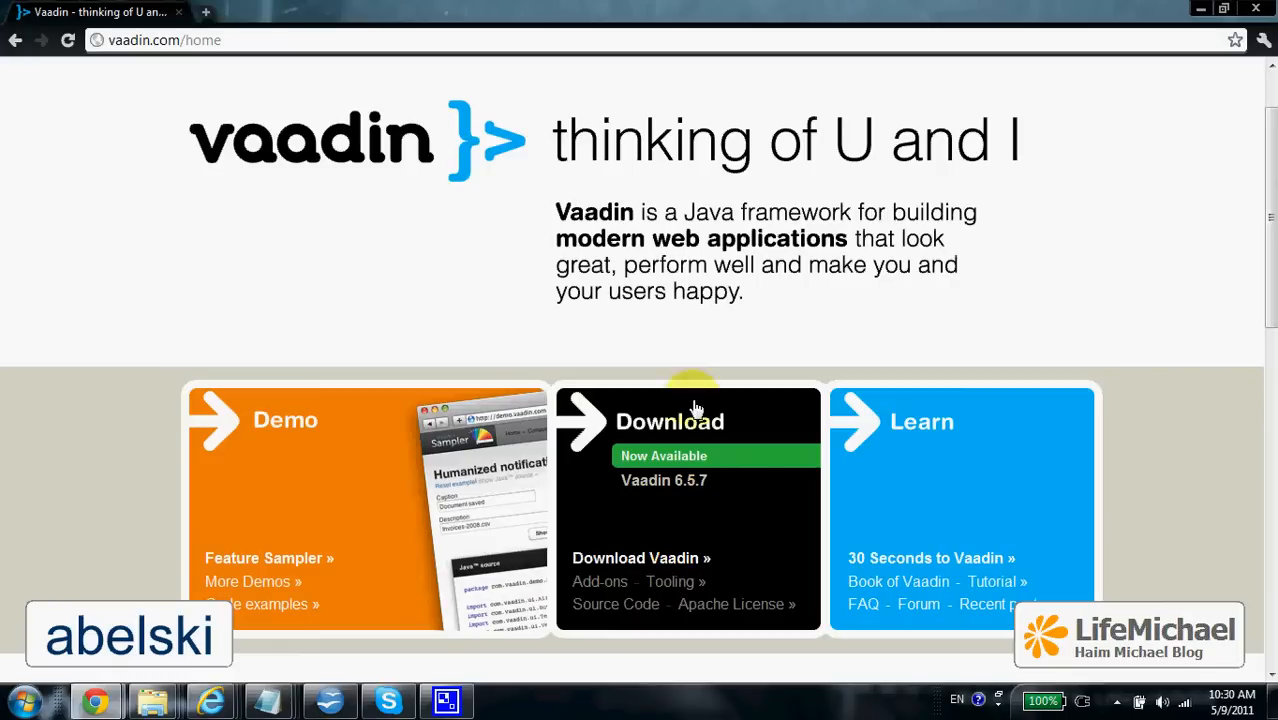
pyautogui.click(669, 420)
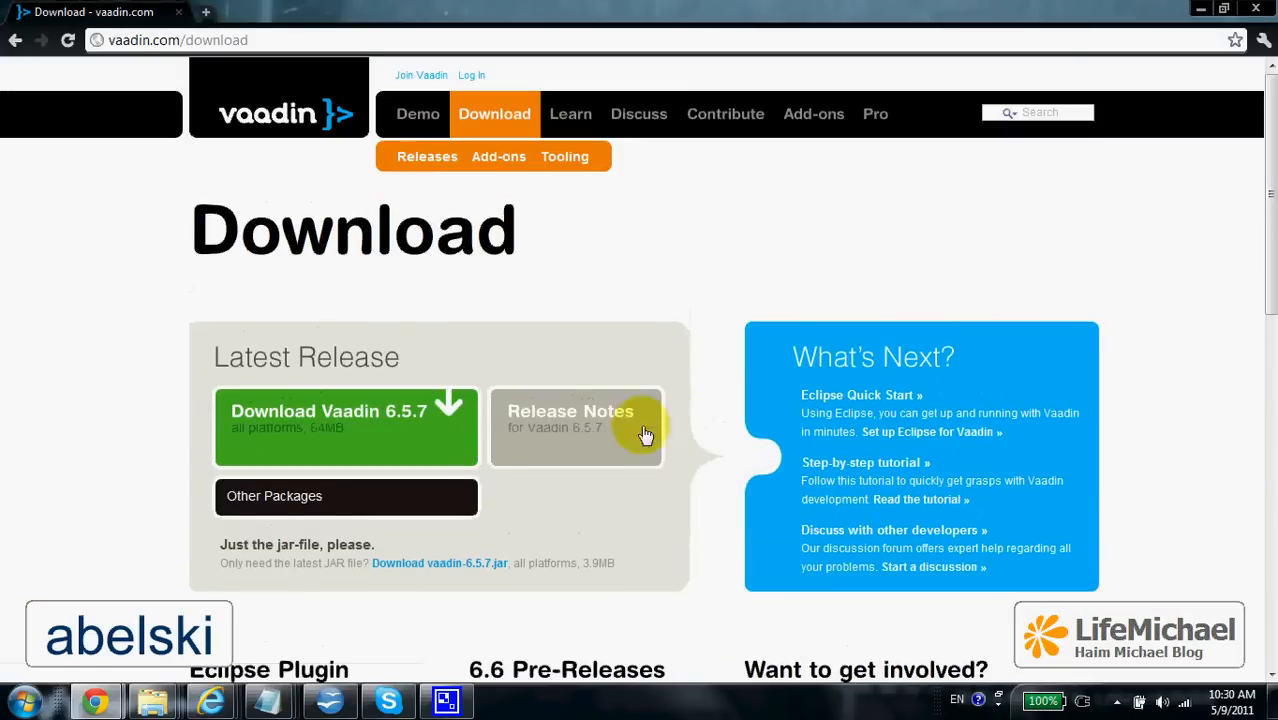
pyautogui.moveTo(338, 423)
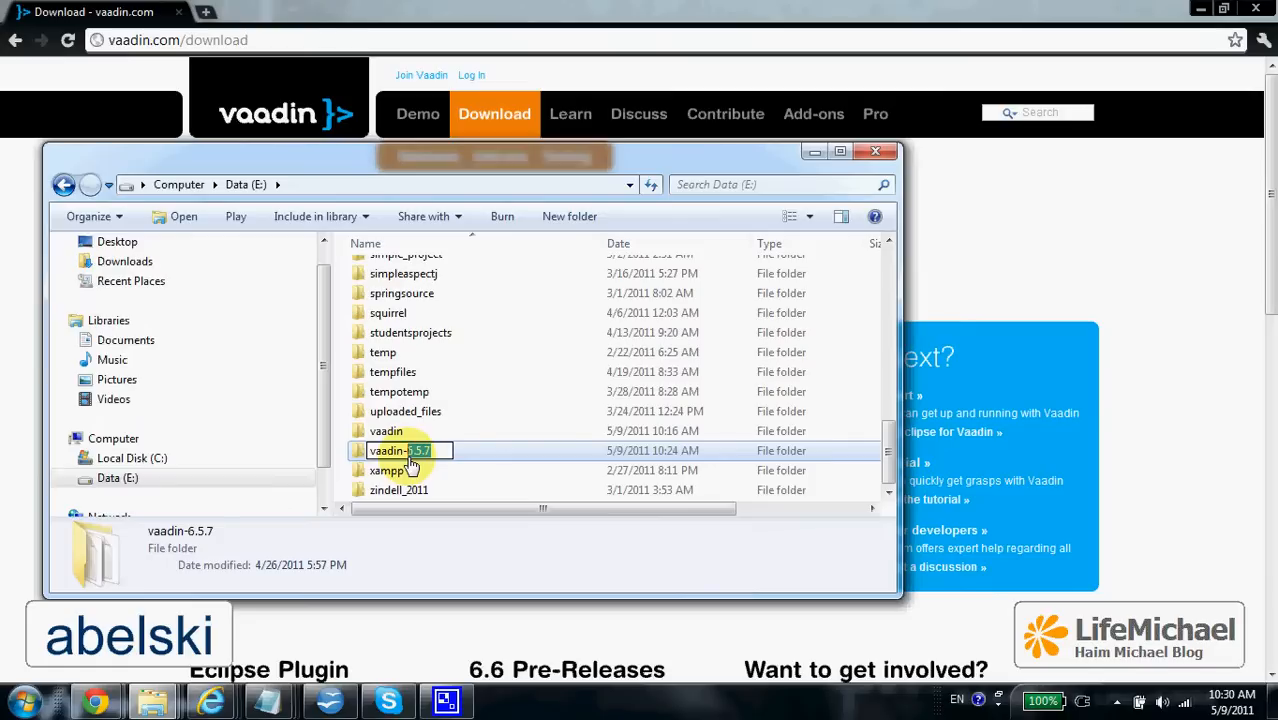
pyautogui.moveTo(498, 454)
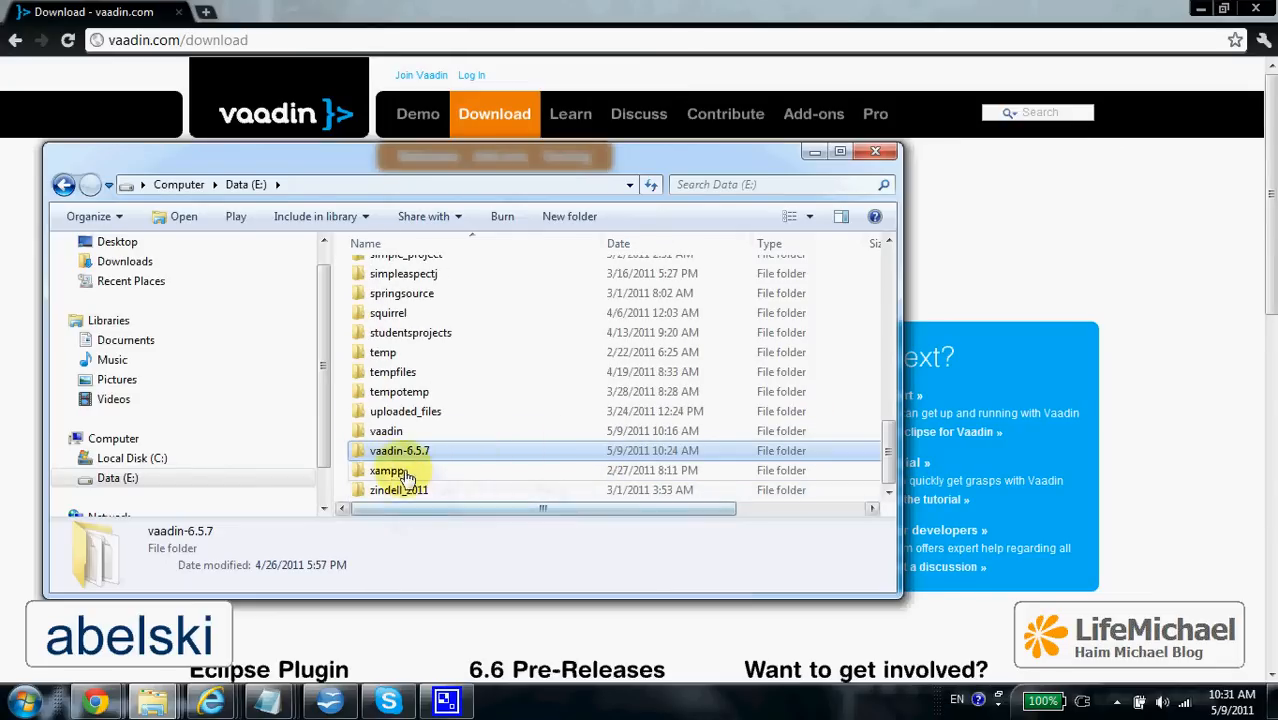
# Open vaadin-6.5.7, then its WebContent folder, and select the docs folder.
pyautogui.doubleClick(399, 450)
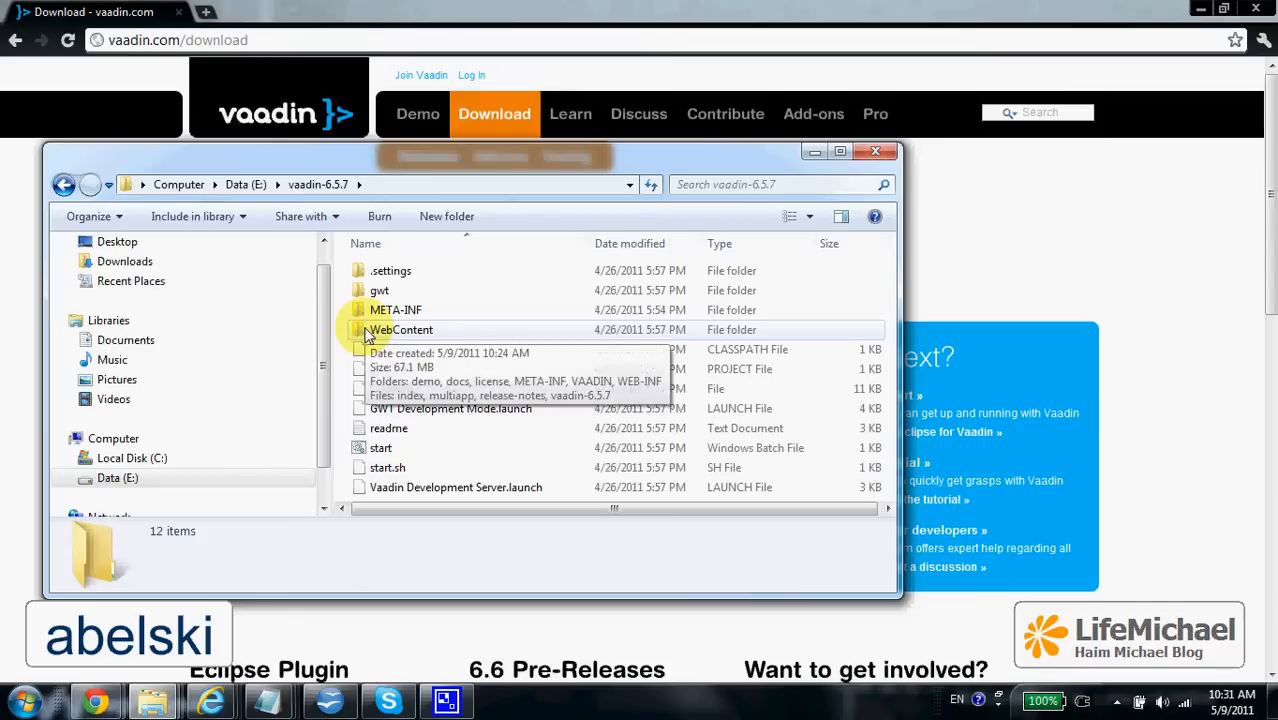
pyautogui.doubleClick(400, 329)
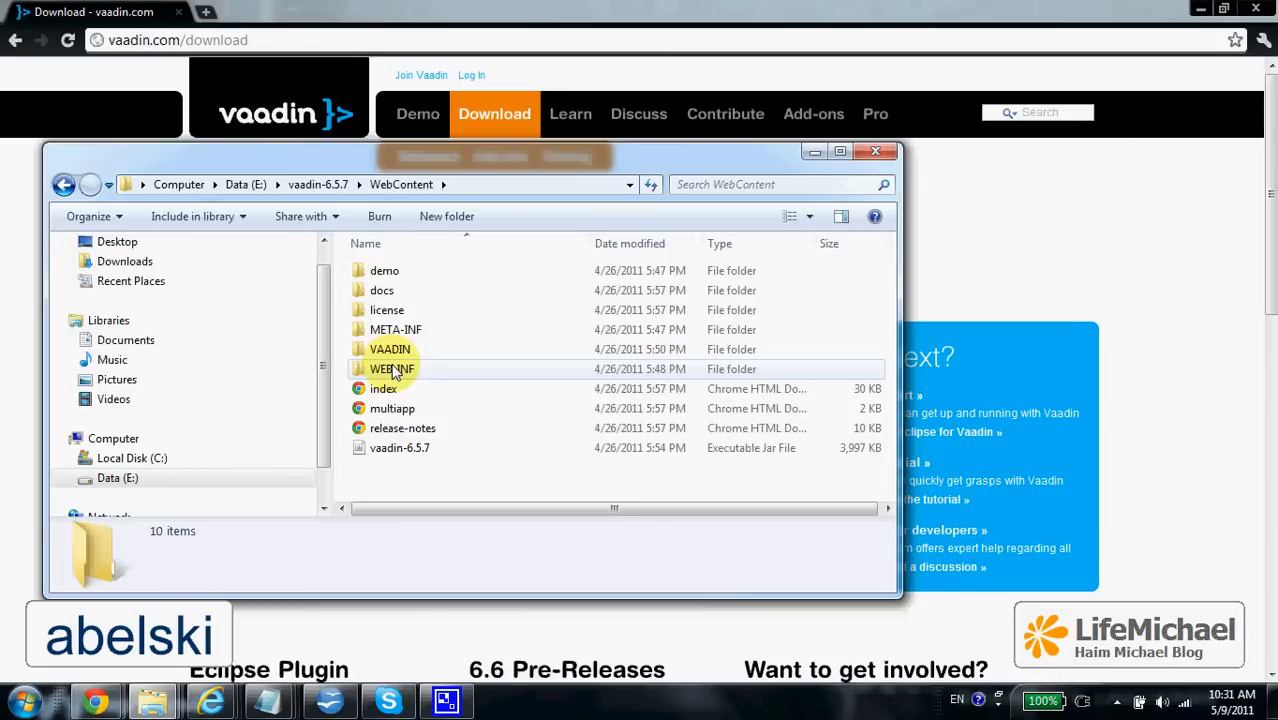
pyautogui.click(381, 290)
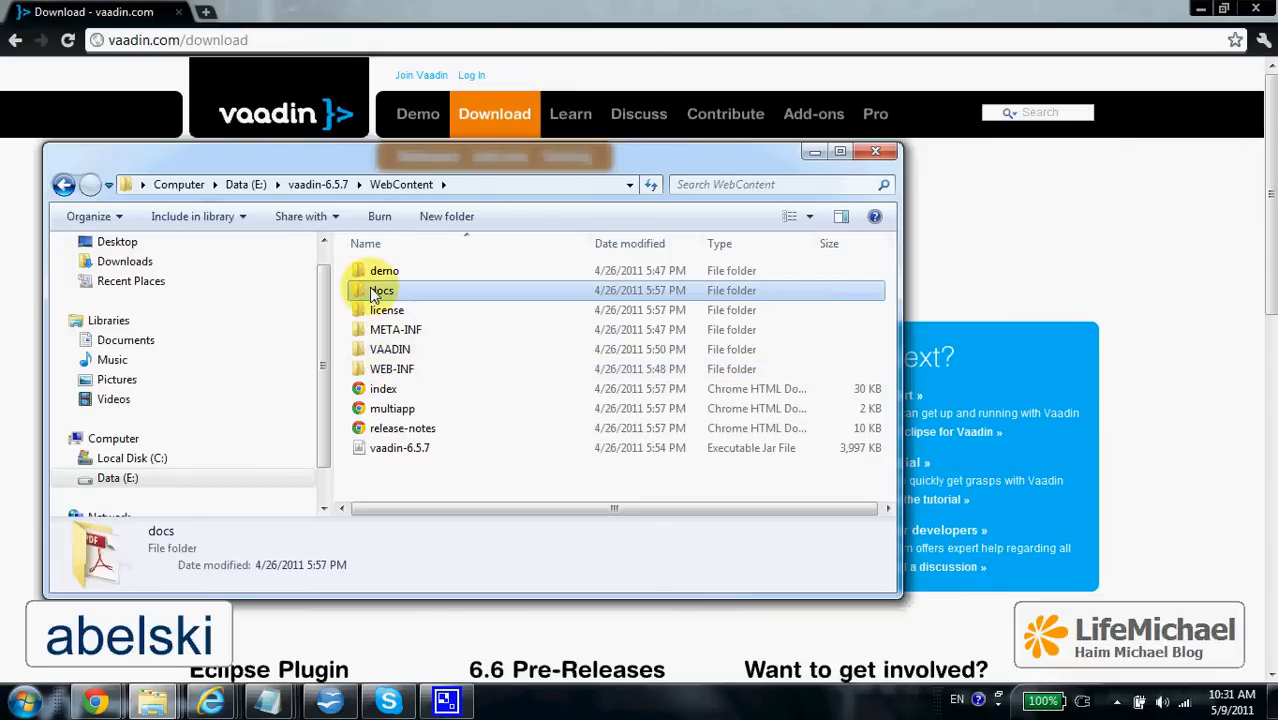
# Open the docs folder and highlight its example-source and api folders.
pyautogui.doubleClick(381, 290)
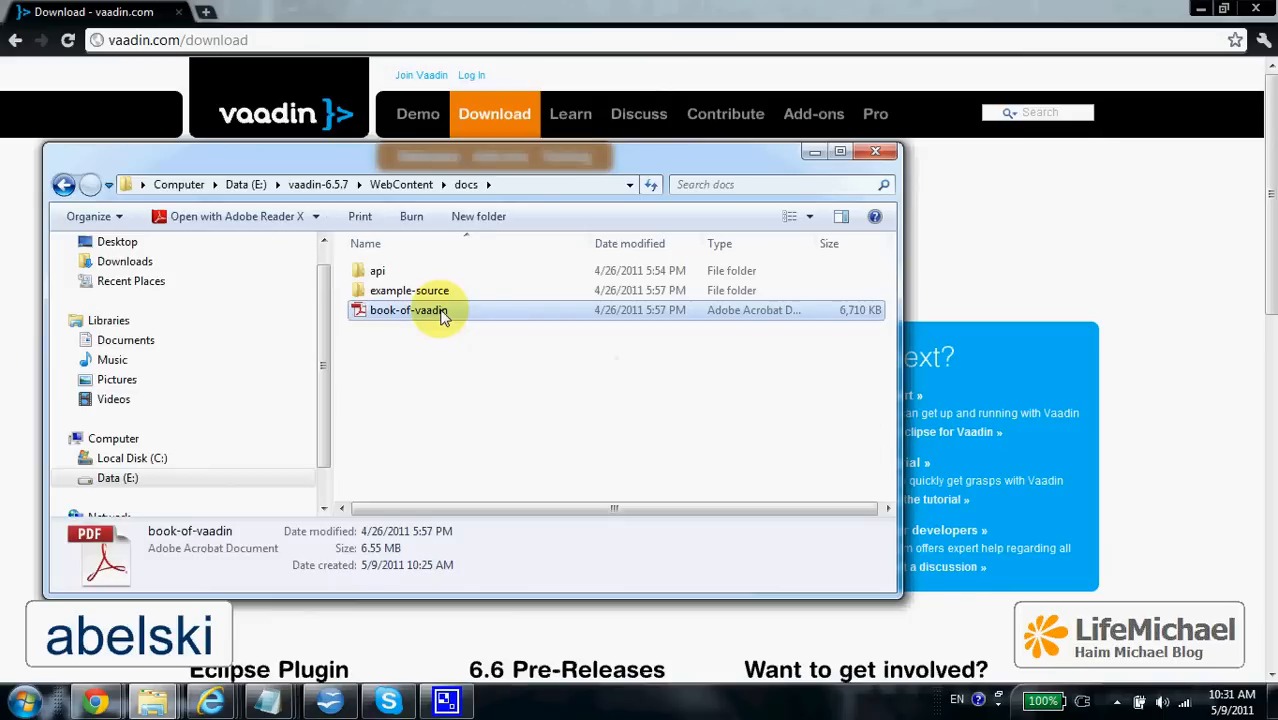
pyautogui.click(409, 290)
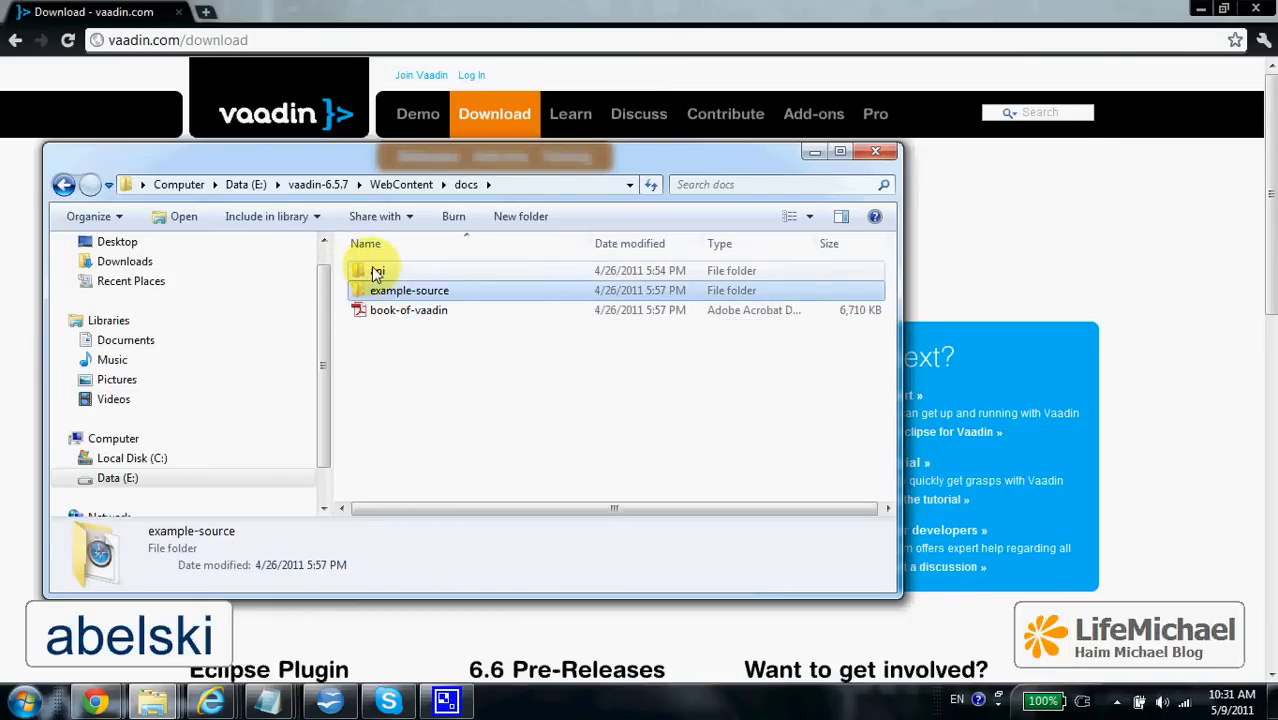
pyautogui.click(375, 270)
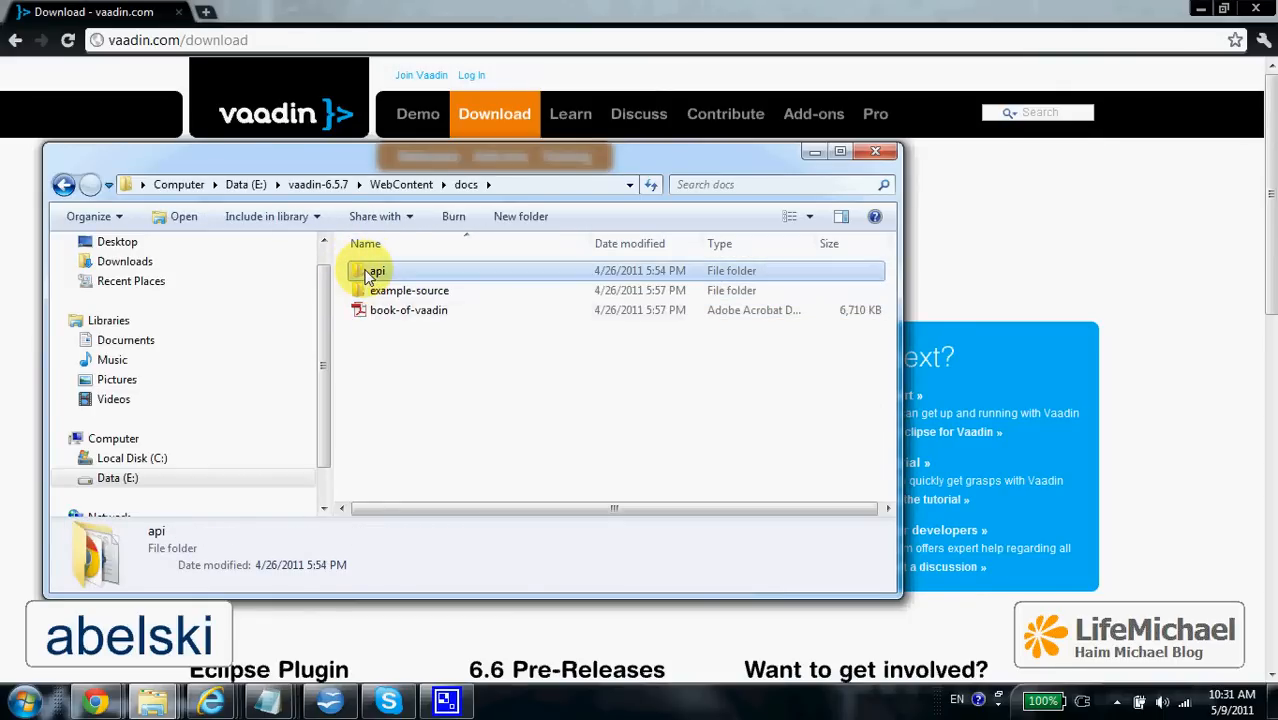